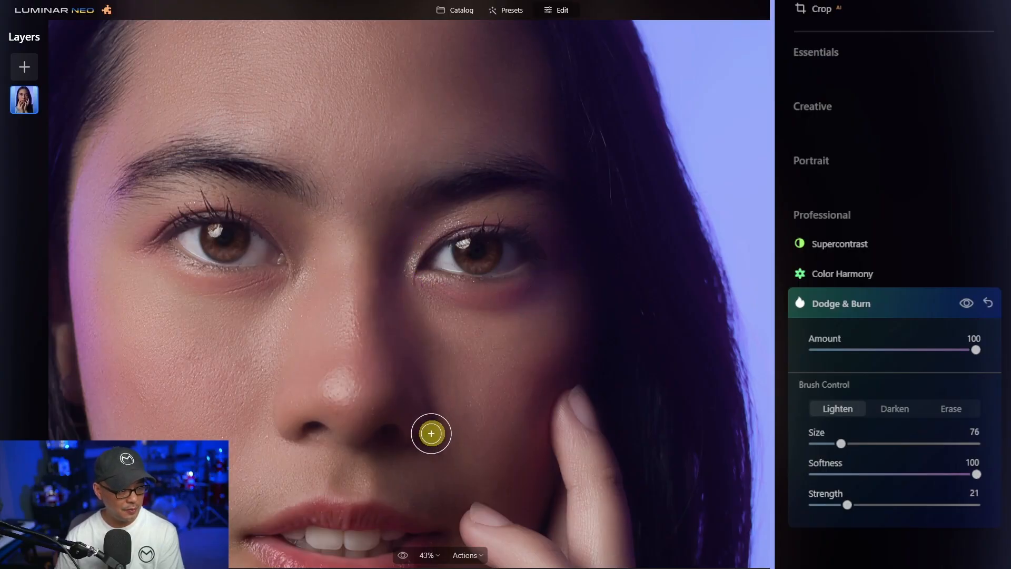
Step: Lighten an area of the portrait's face with the Dodge & Burn brush
{"action": "left_click", "coordinate": [455, 9]}
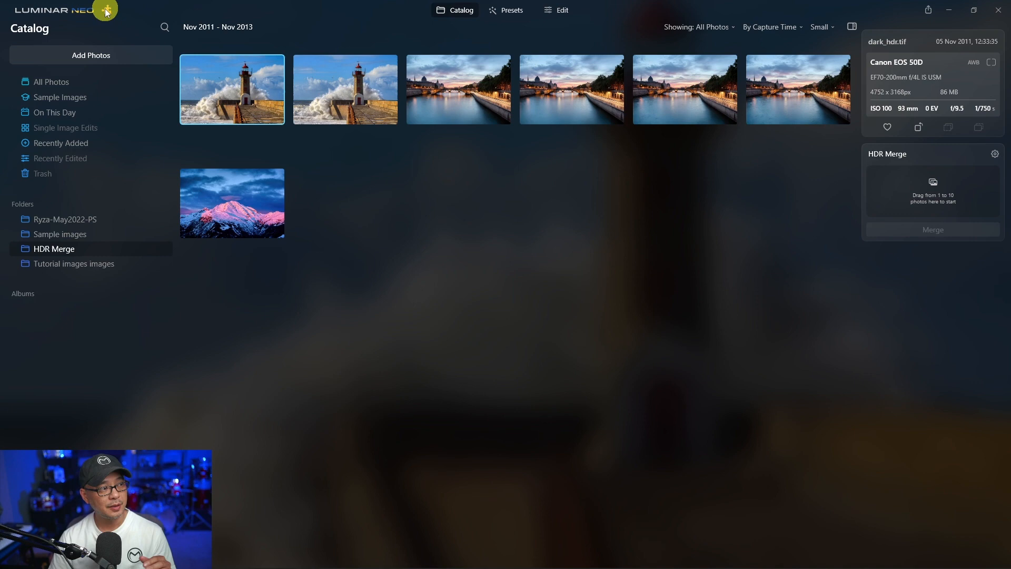
Step: Check in the extensions list that HDR Merge is installed
{"action": "left_click", "coordinate": [104, 10]}
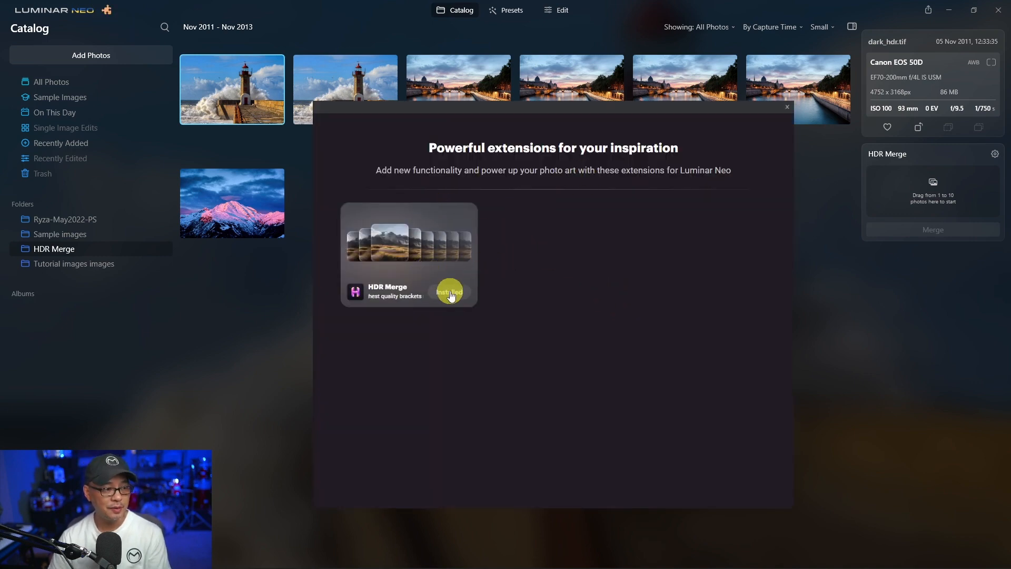
{"action": "left_click", "coordinate": [449, 292]}
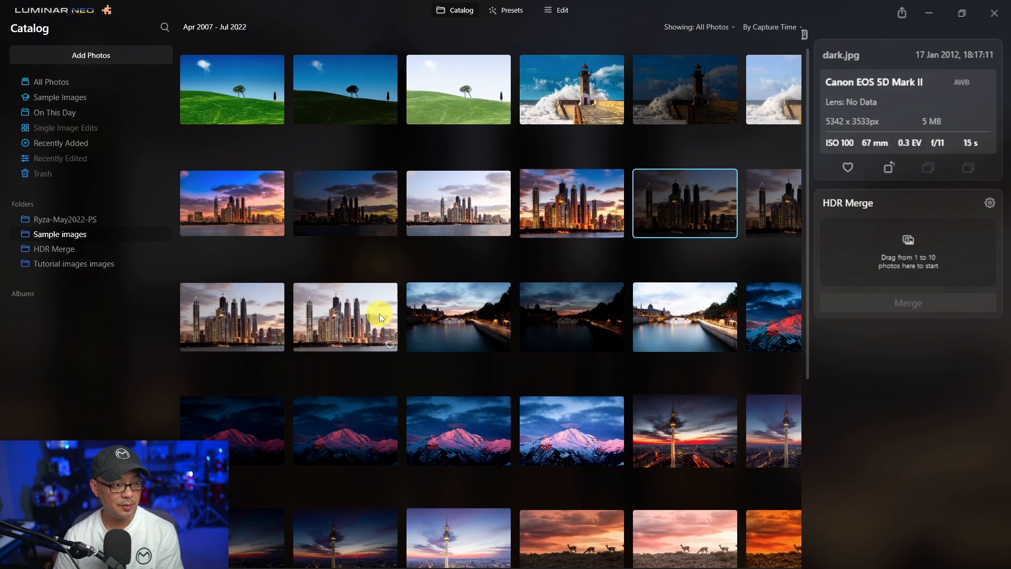
Step: Pick the bright skyline bracket for the HDR Merge panel
{"action": "left_click", "coordinate": [345, 319]}
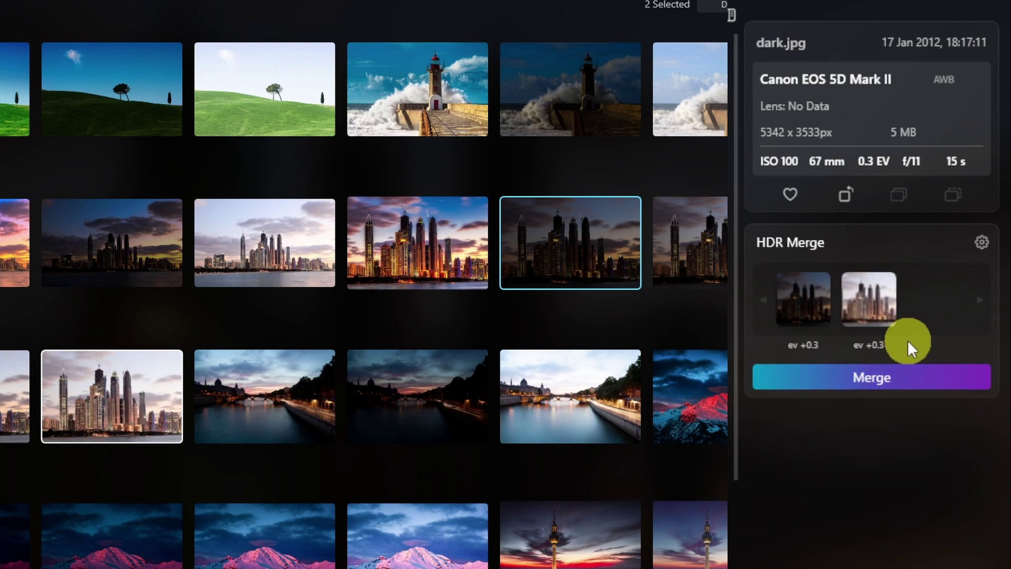
{"action": "mouse_move", "coordinate": [864, 359]}
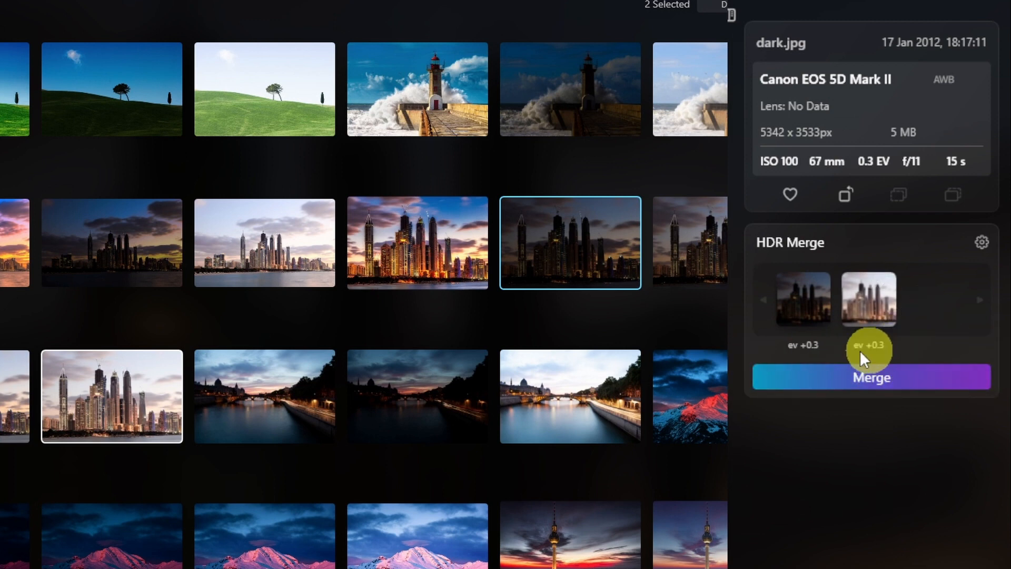
{"action": "mouse_move", "coordinate": [983, 243]}
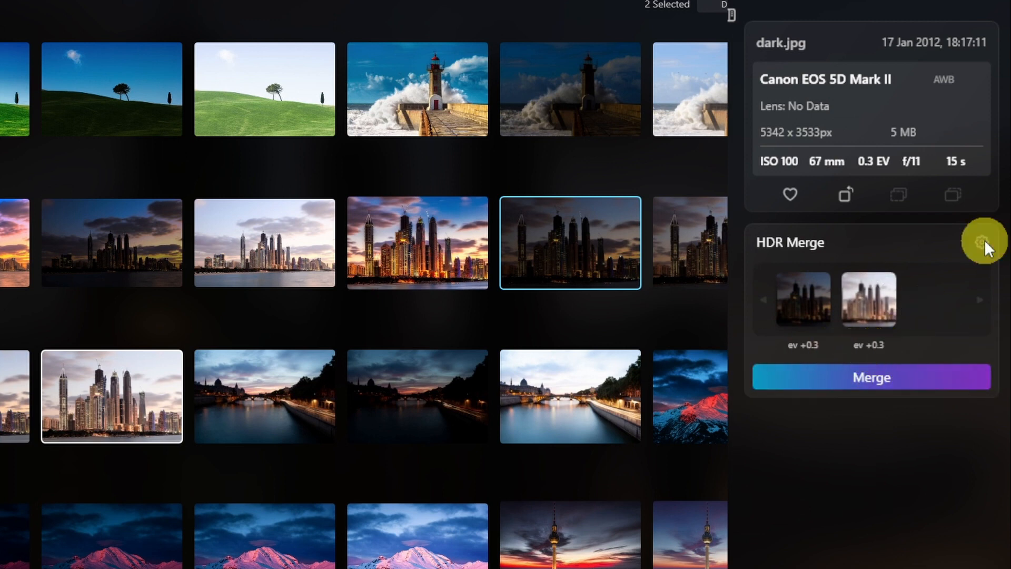
Step: Enable Auto Alignment and Ghost Reduction in the HDR Merge settings
{"action": "left_click", "coordinate": [981, 243]}
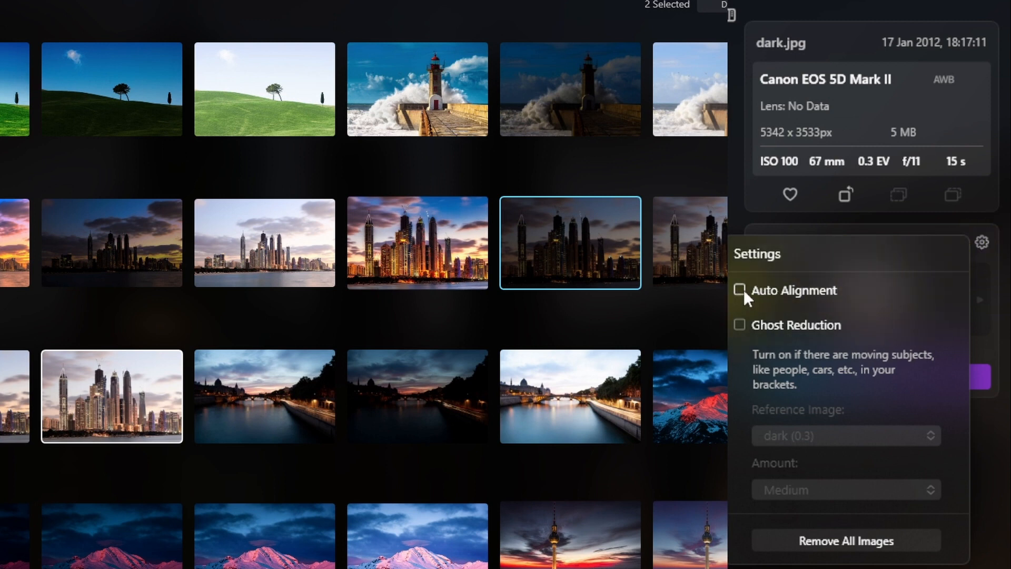
{"action": "left_click", "coordinate": [740, 290]}
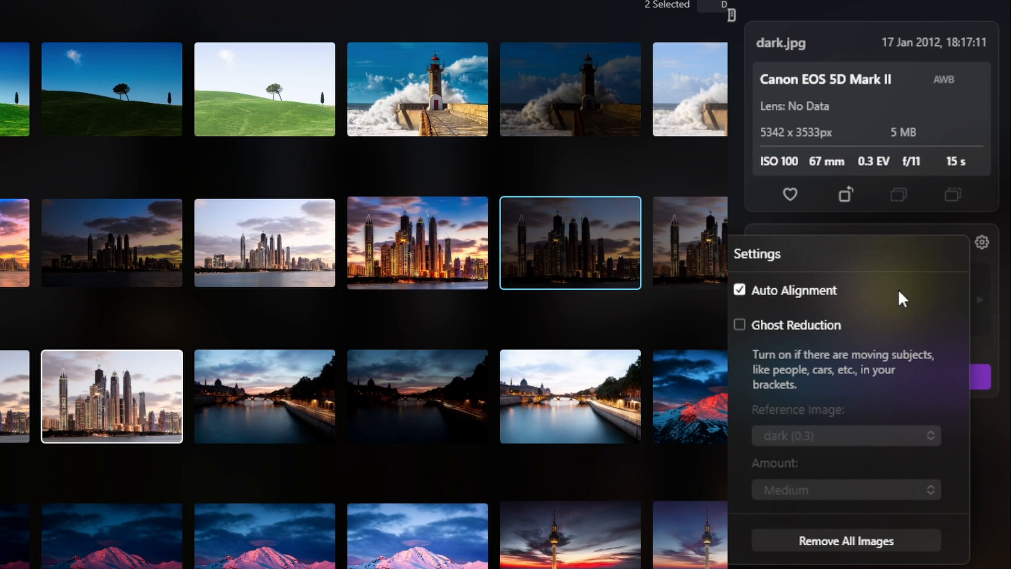
{"action": "left_click", "coordinate": [740, 325]}
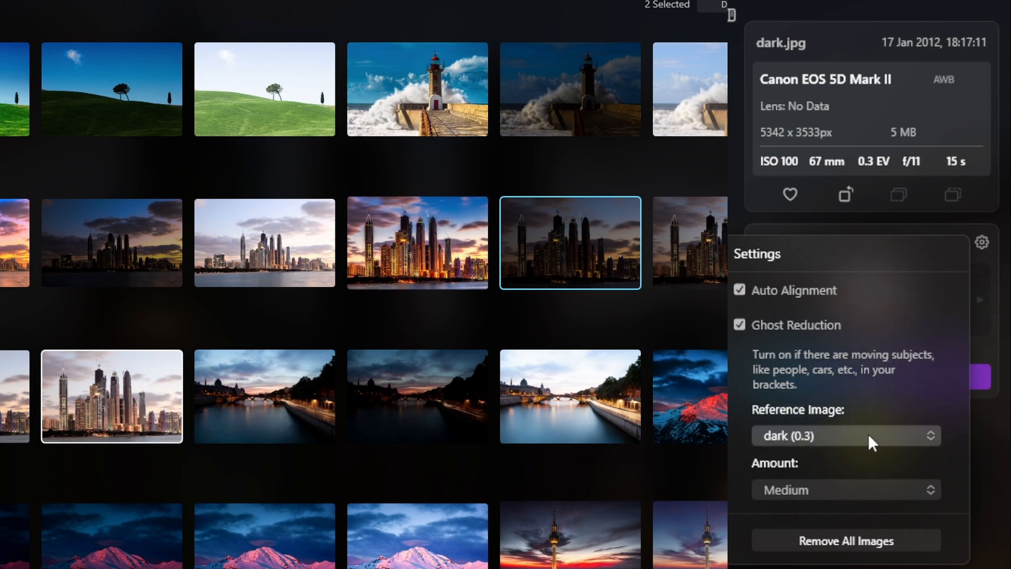
Step: Keep the dark bracket as reference image and Medium ghost reduction amount
{"action": "left_click", "coordinate": [847, 436]}
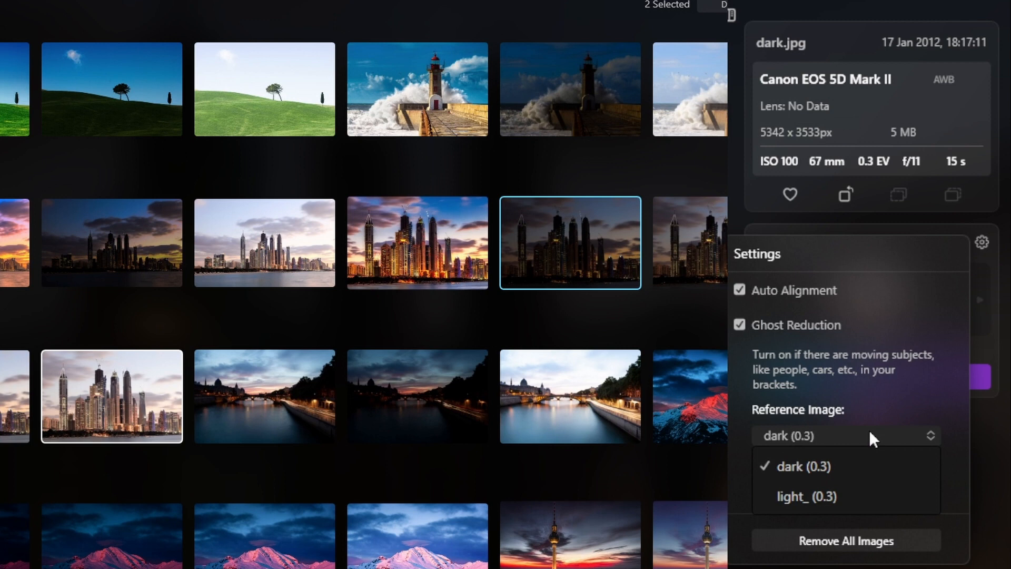
{"action": "mouse_move", "coordinate": [873, 501]}
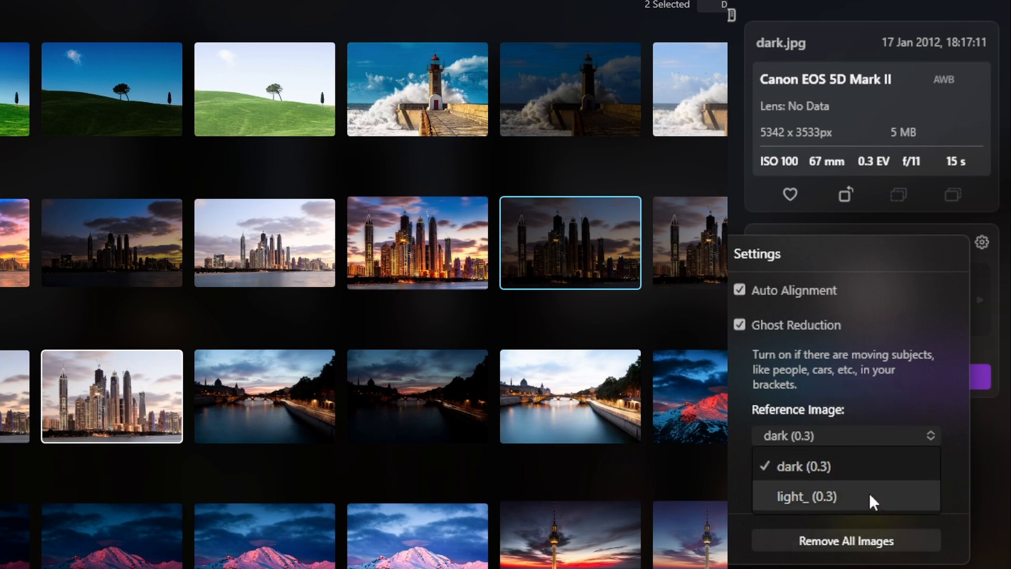
{"action": "mouse_move", "coordinate": [883, 395]}
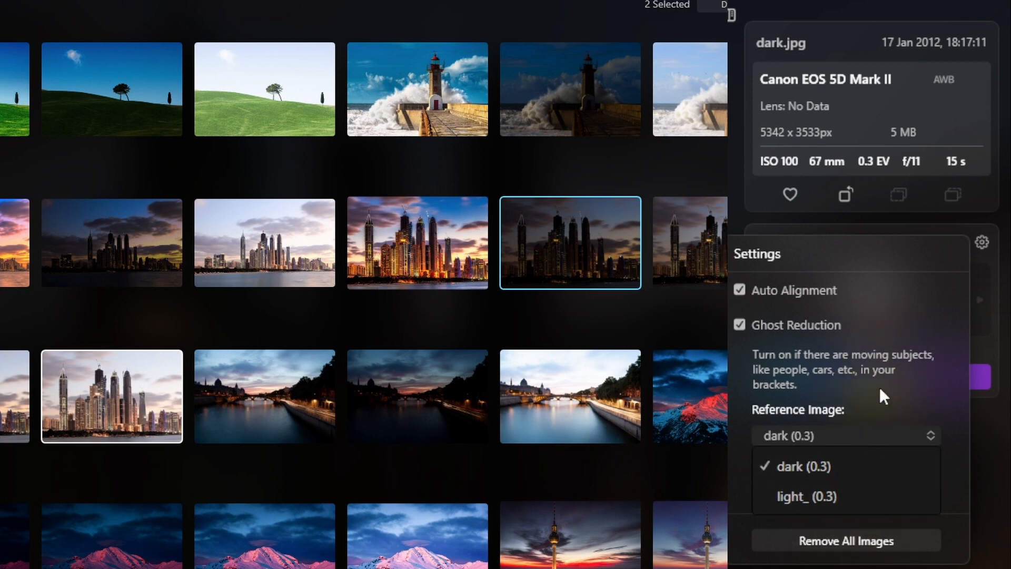
{"action": "left_click", "coordinate": [807, 466]}
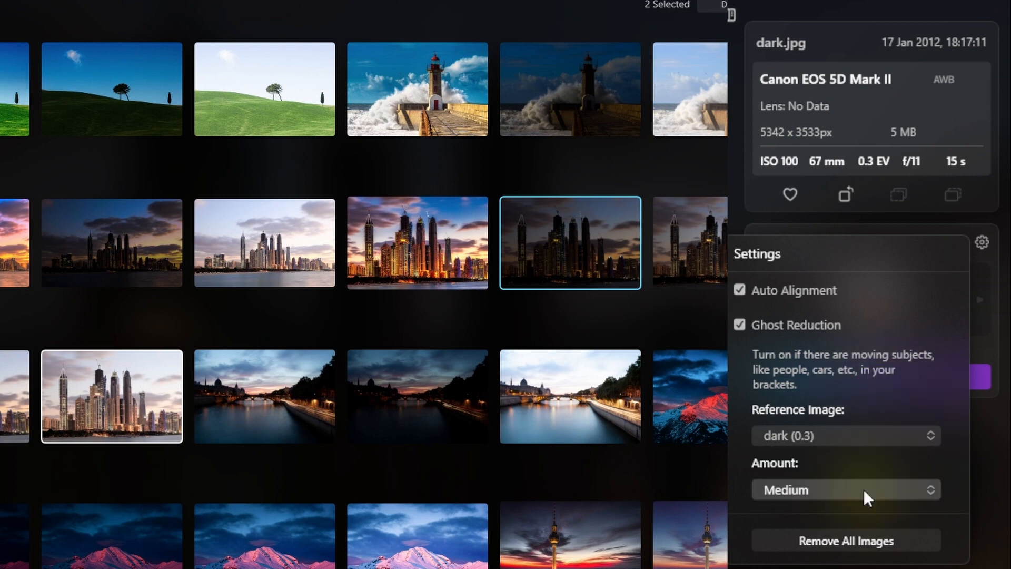
{"action": "left_click", "coordinate": [847, 489]}
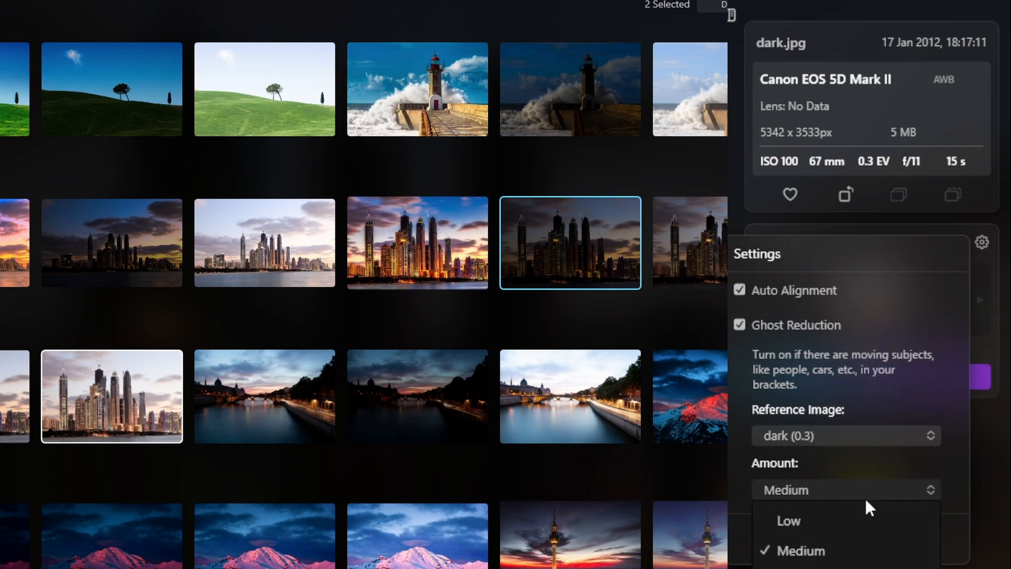
{"action": "mouse_move", "coordinate": [887, 395]}
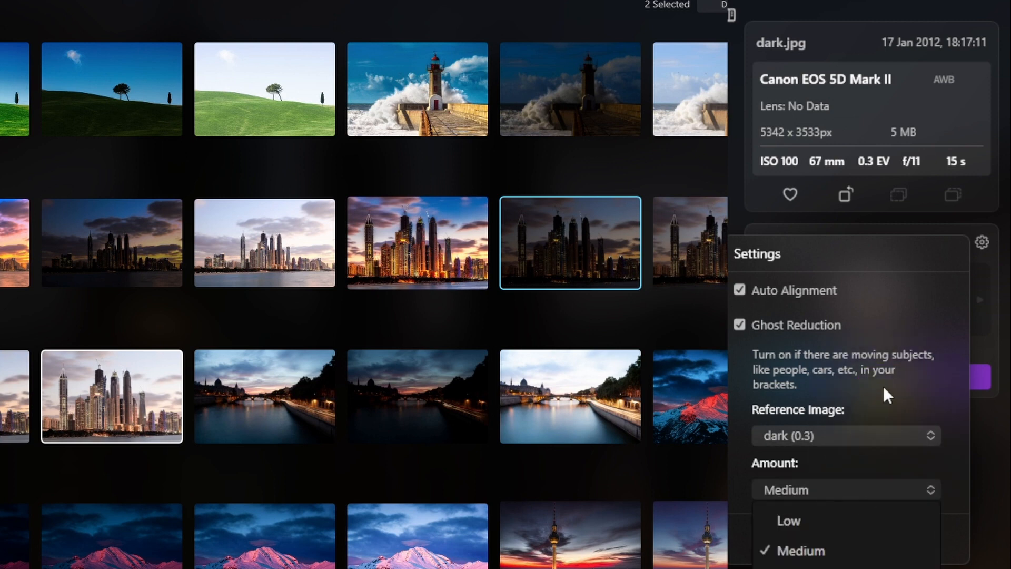
{"action": "left_click", "coordinate": [809, 551]}
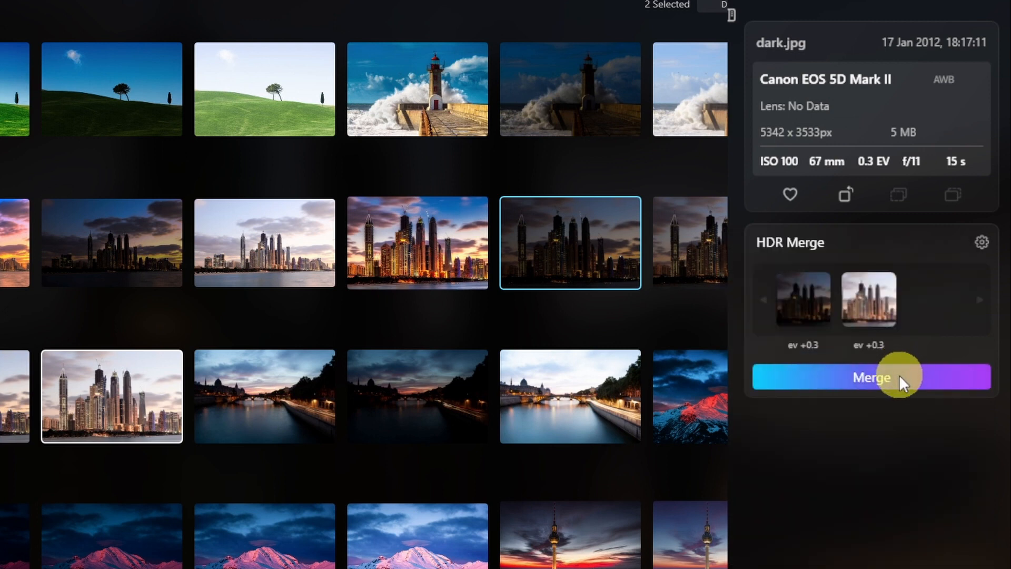
{"action": "left_click", "coordinate": [872, 377]}
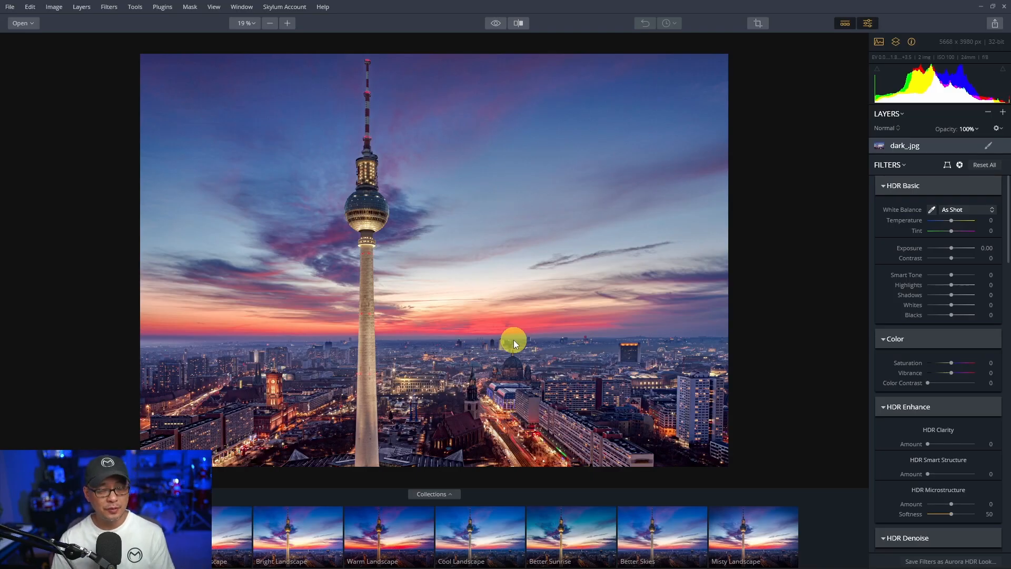
{"action": "mouse_move", "coordinate": [658, 373]}
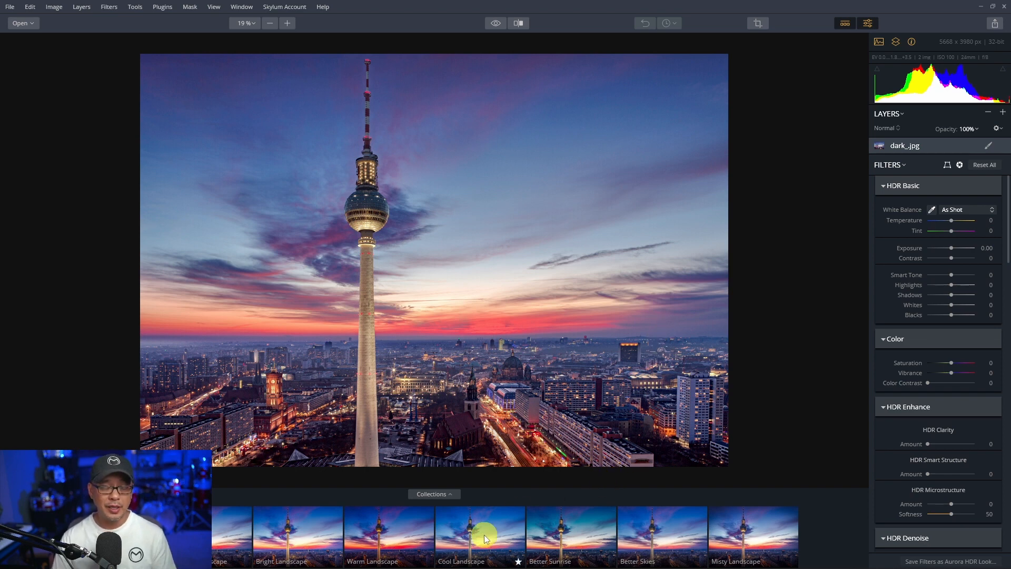
Step: Apply the Cool Landscape look to the TV tower photo at about 61 strength
{"action": "left_click", "coordinate": [484, 538]}
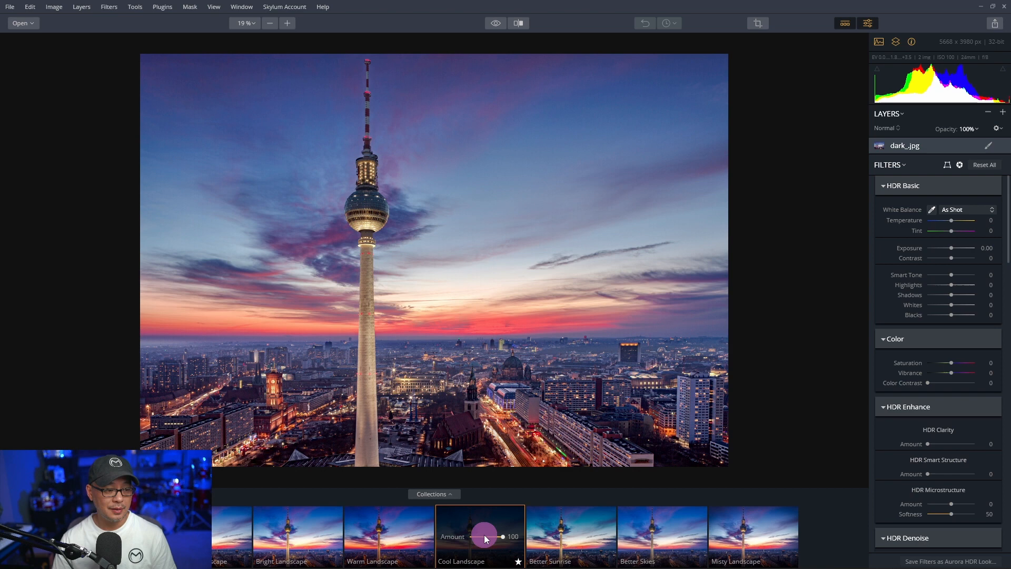
{"action": "left_click", "coordinate": [481, 536]}
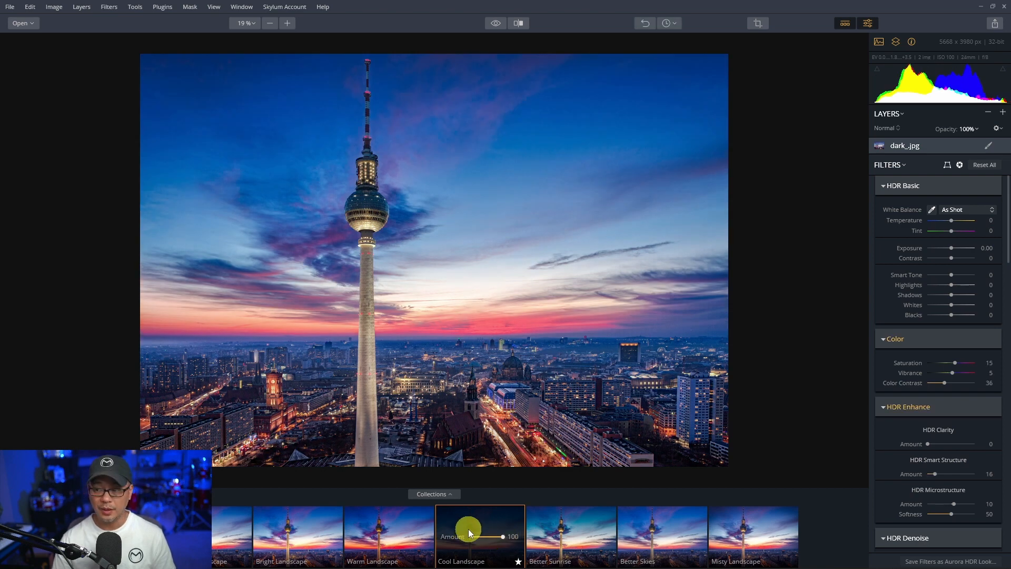
{"action": "left_click_drag", "start_coordinate": [503, 536], "coordinate": [492, 536]}
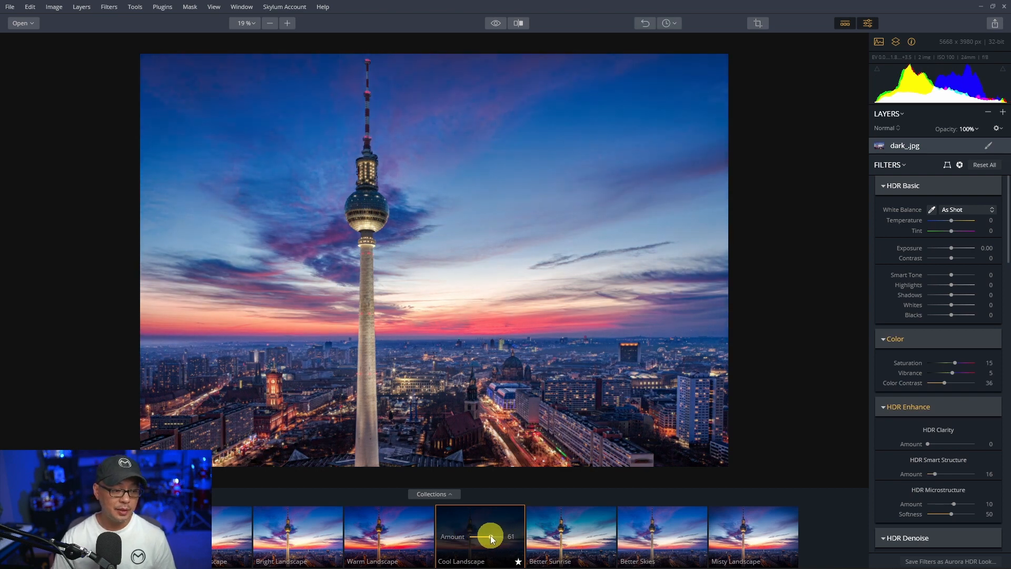
{"action": "left_click_drag", "start_coordinate": [490, 536], "coordinate": [508, 536]}
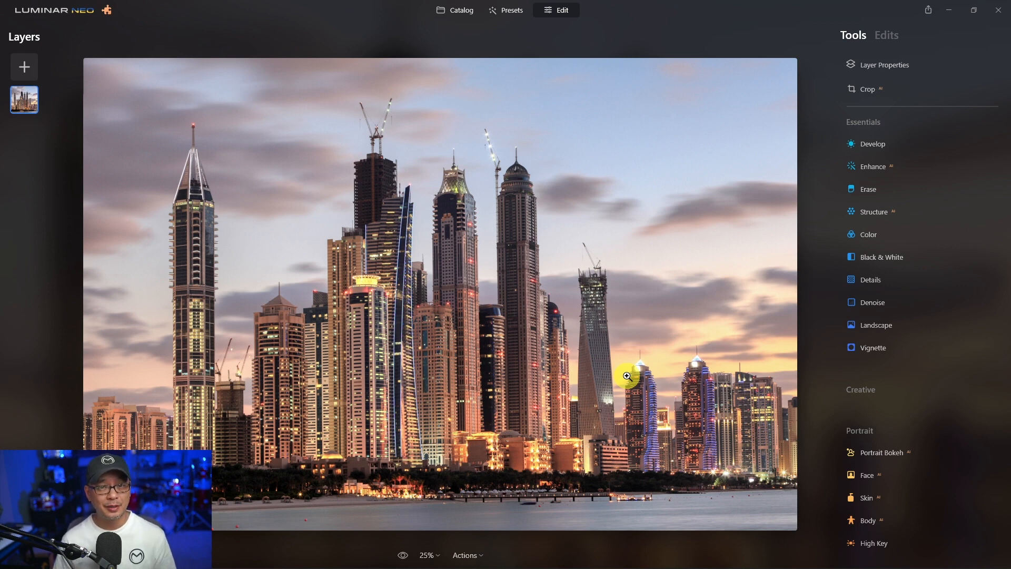
{"action": "mouse_move", "coordinate": [645, 43]}
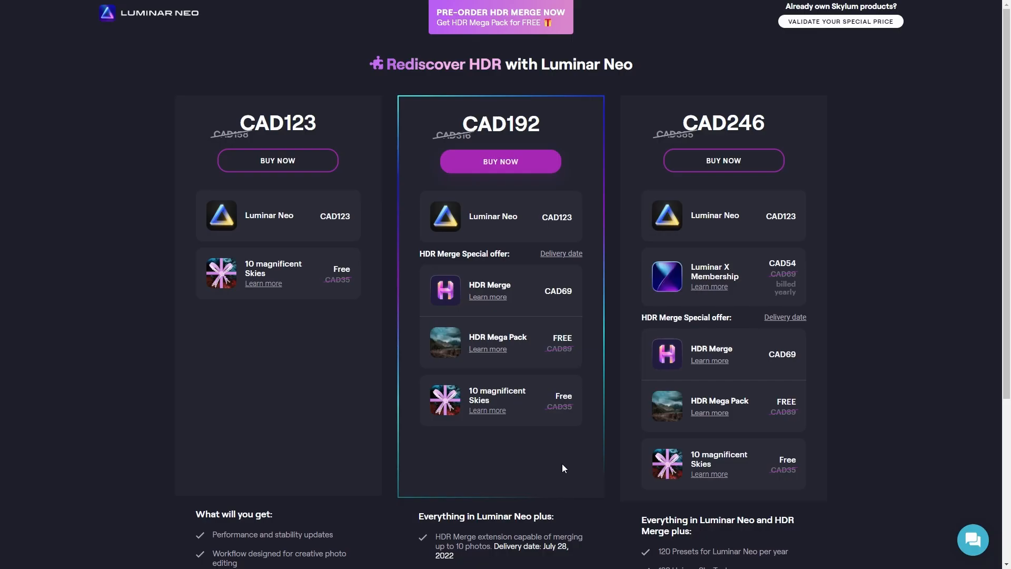
{"action": "mouse_move", "coordinate": [841, 25]}
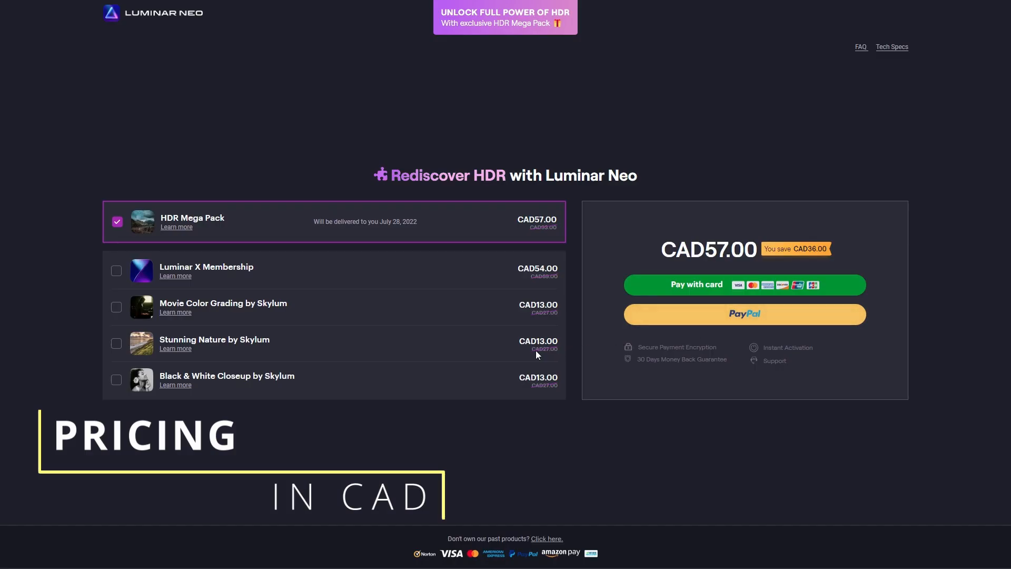
Step: Bring up checkout for the HDR Mega Pack bundle at CAD57.00
{"action": "left_click", "coordinate": [177, 228]}
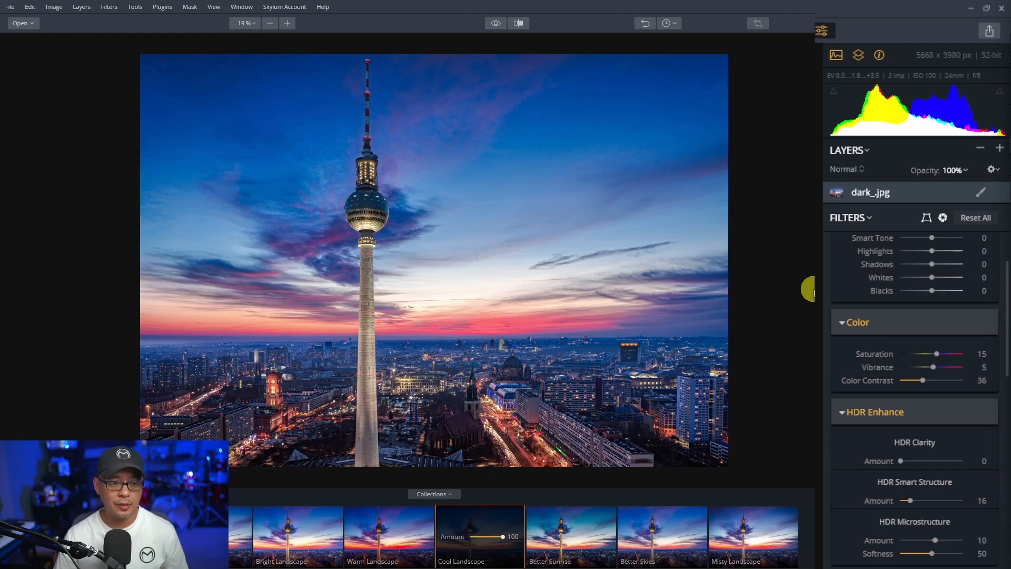
Step: Review the HDR Basic and Color tone settings of the Cool Landscape edit
{"action": "left_click", "coordinate": [865, 245]}
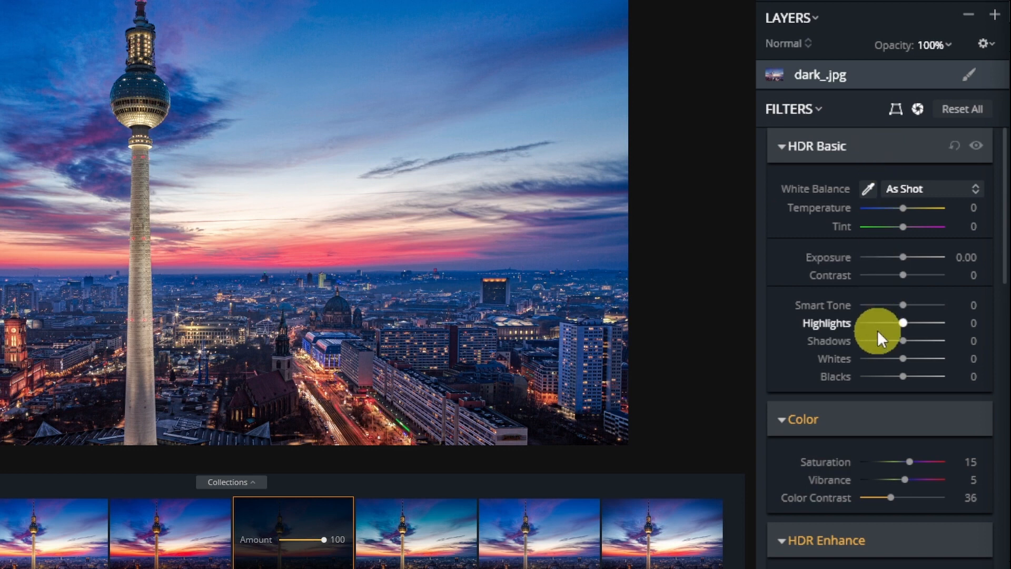
{"action": "scroll", "scroll_direction": "down", "scroll_amount": 3}
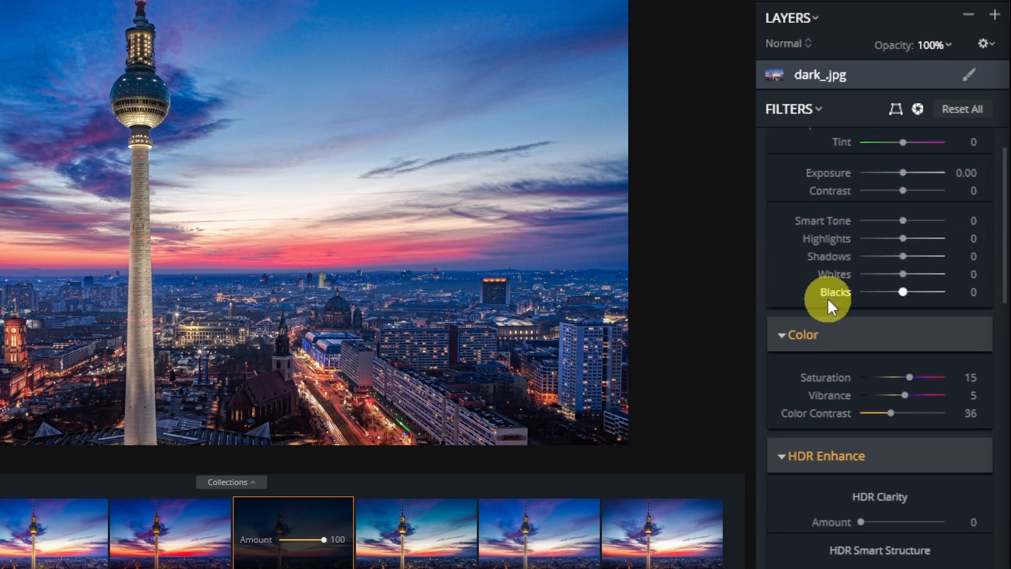
{"action": "scroll", "scroll_direction": "down", "scroll_amount": 3}
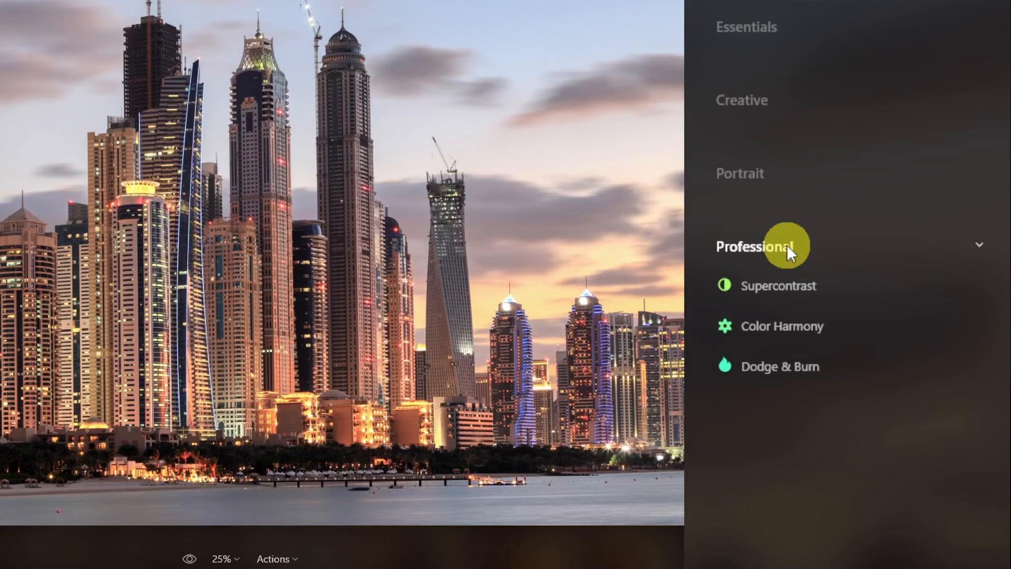
Step: Brighten the shadows under the eyes with Dodge & Burn's Lighten brush
{"action": "left_click", "coordinate": [781, 366]}
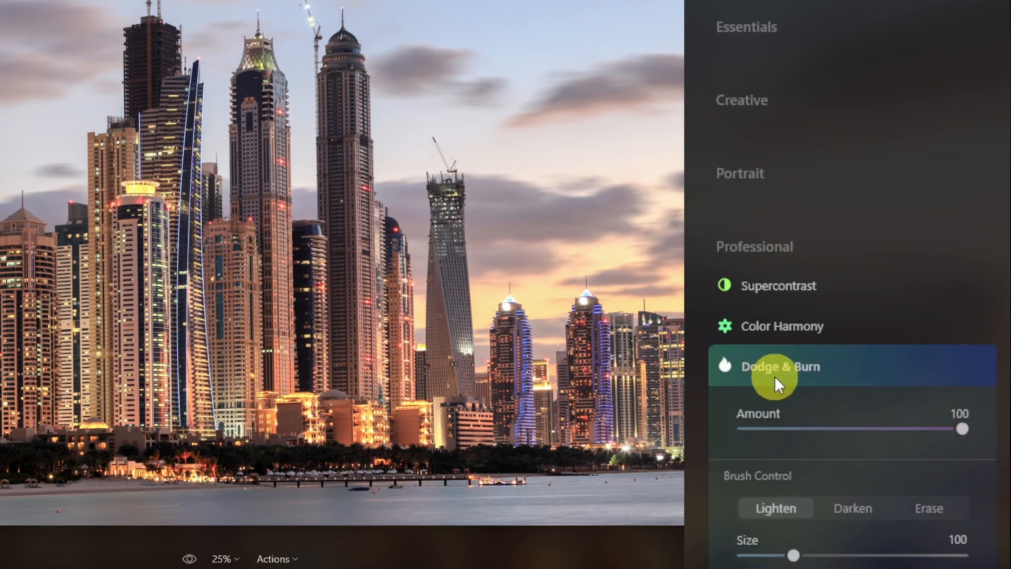
{"action": "mouse_move", "coordinate": [813, 380]}
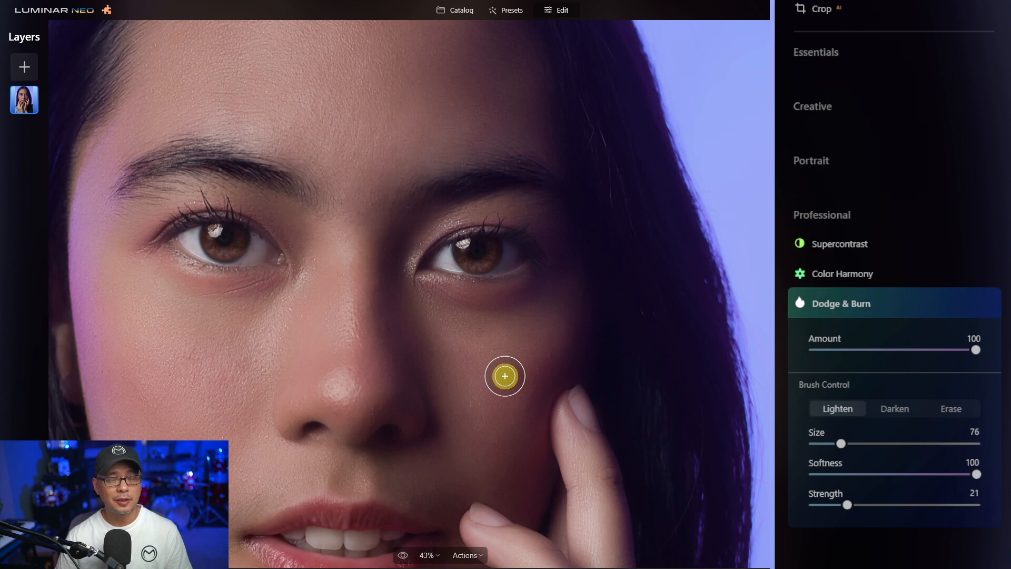
{"action": "mouse_move", "coordinate": [510, 370]}
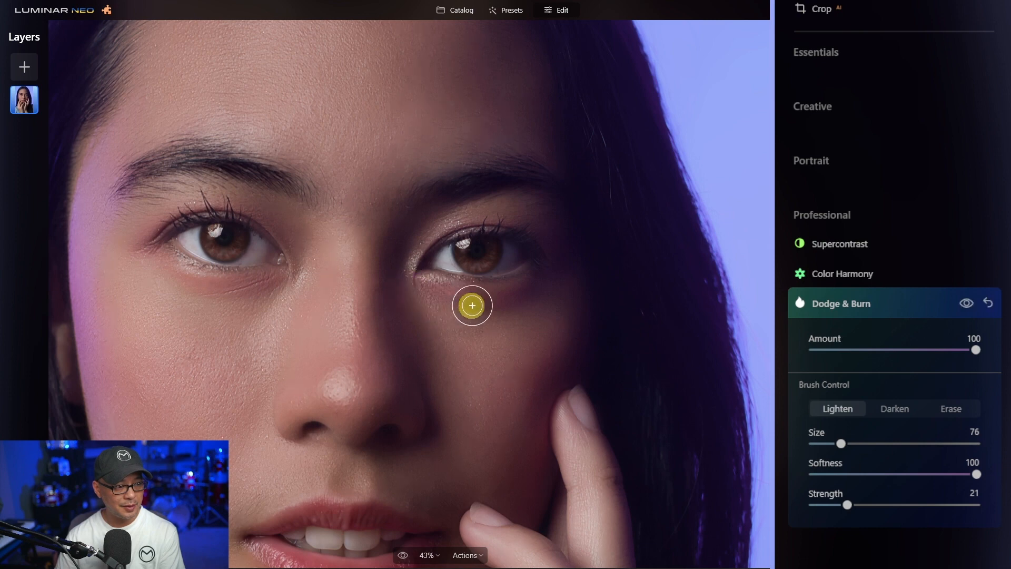
{"action": "left_click_drag", "start_coordinate": [472, 305], "coordinate": [450, 313]}
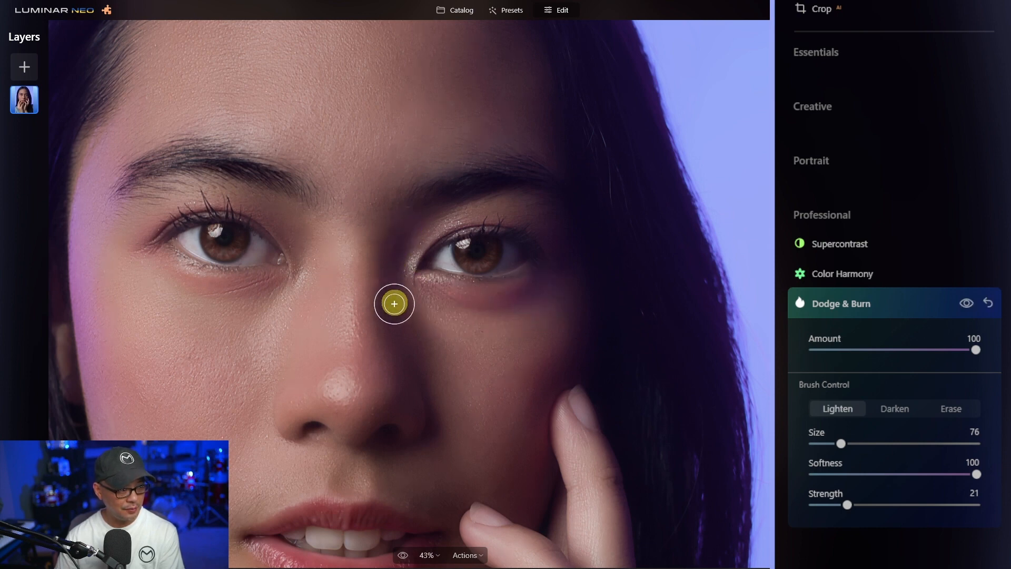
{"action": "mouse_move", "coordinate": [947, 309]}
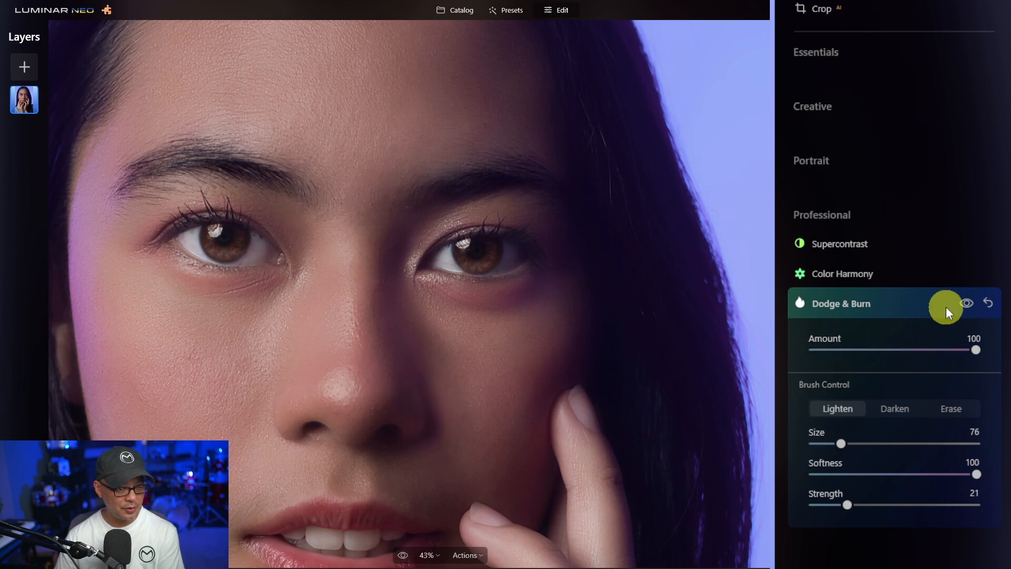
Step: Compare the portrait with and without the under-eye lightening
{"action": "left_click", "coordinate": [967, 304]}
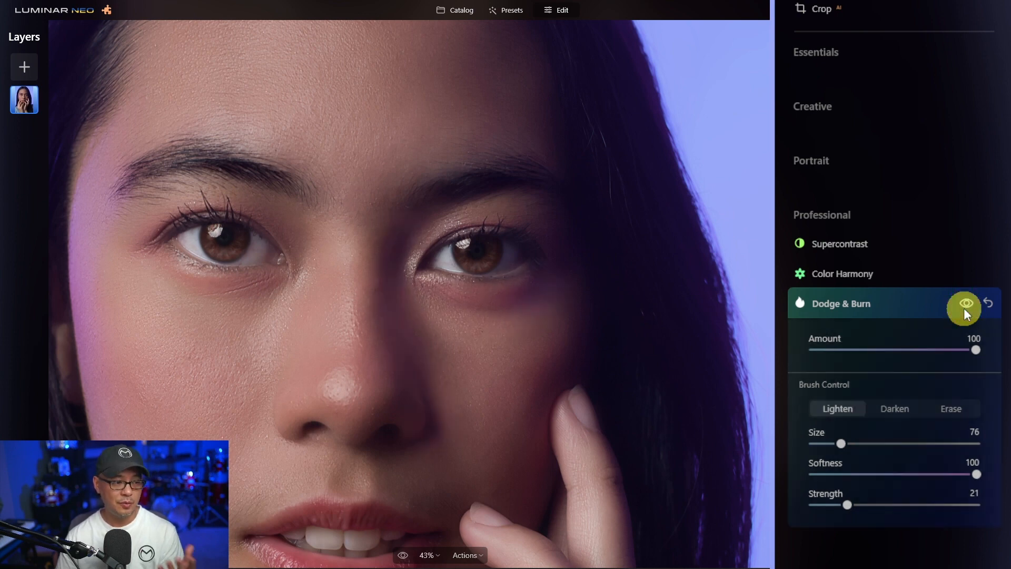
{"action": "left_click", "coordinate": [894, 408]}
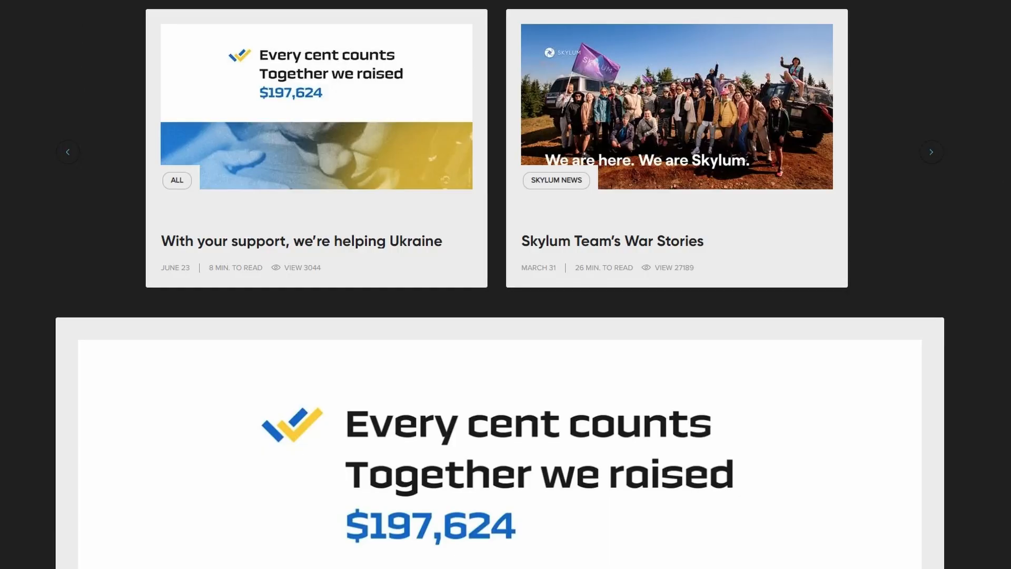
{"action": "mouse_move", "coordinate": [955, 198]}
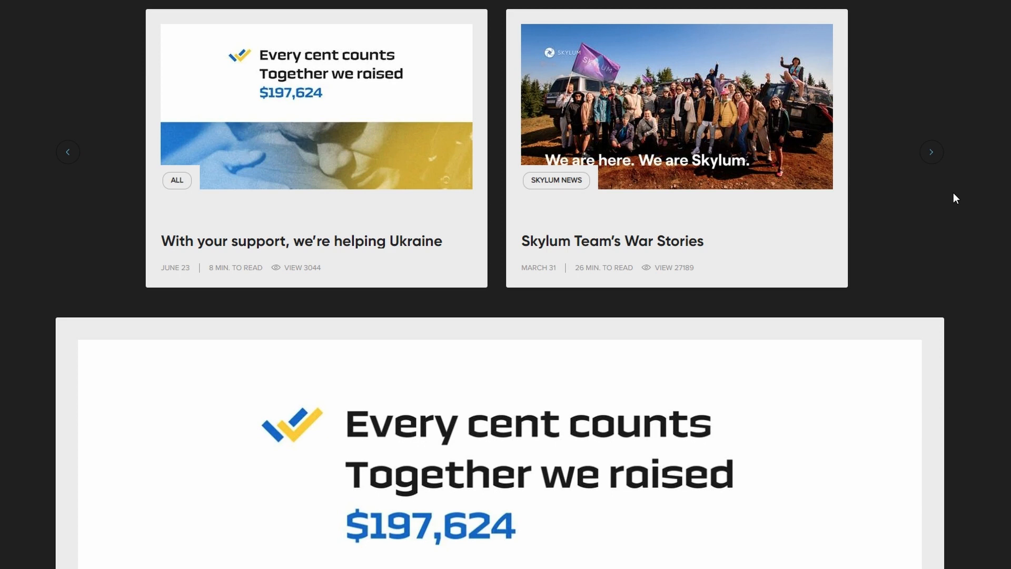
Step: Step through the next two Skylum news cards about supporting Ukraine
{"action": "left_click", "coordinate": [931, 152]}
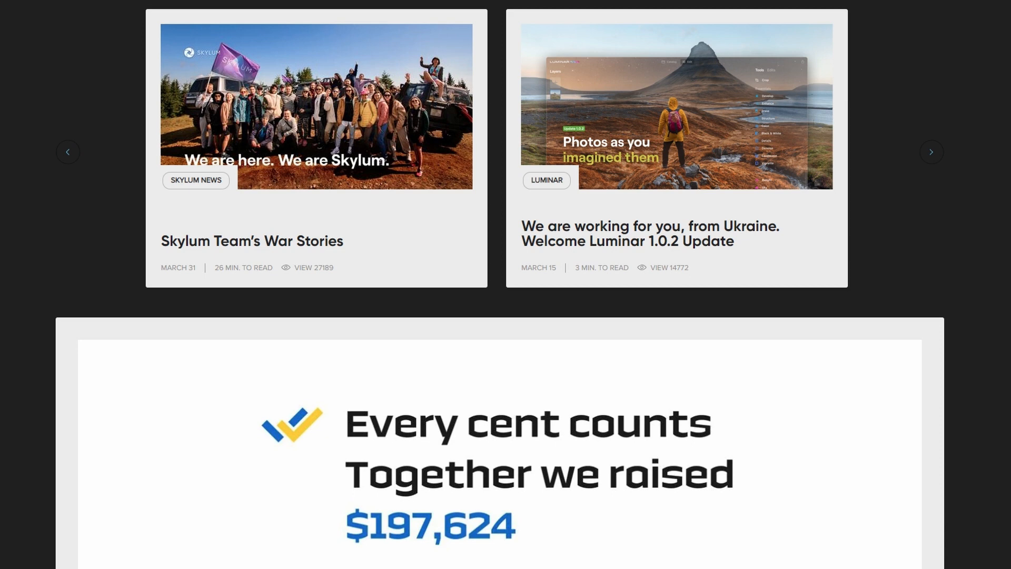
{"action": "left_click", "coordinate": [932, 152]}
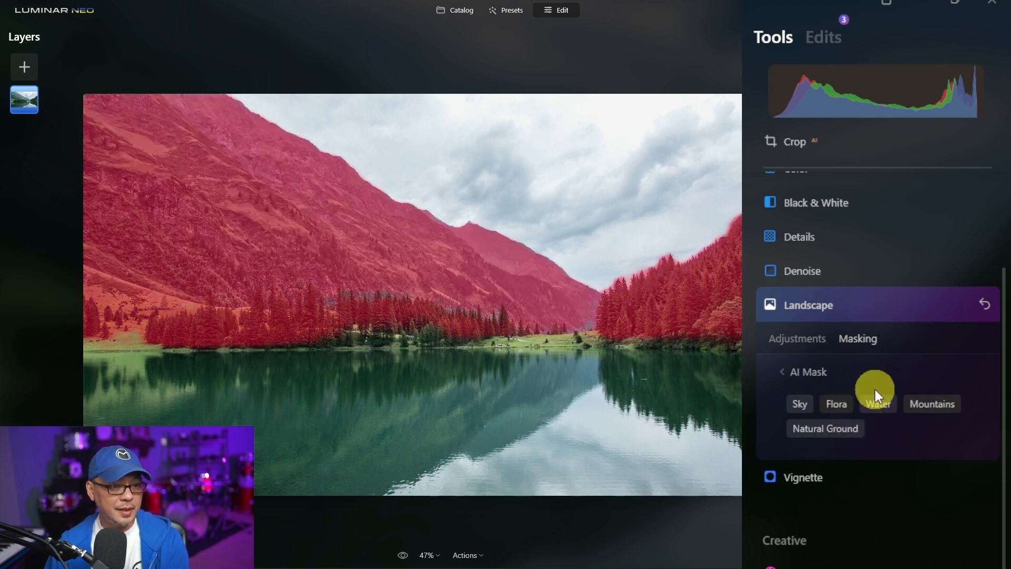
Step: Switch the Landscape mask to hand-painted Brush refinement
{"action": "left_click", "coordinate": [879, 403]}
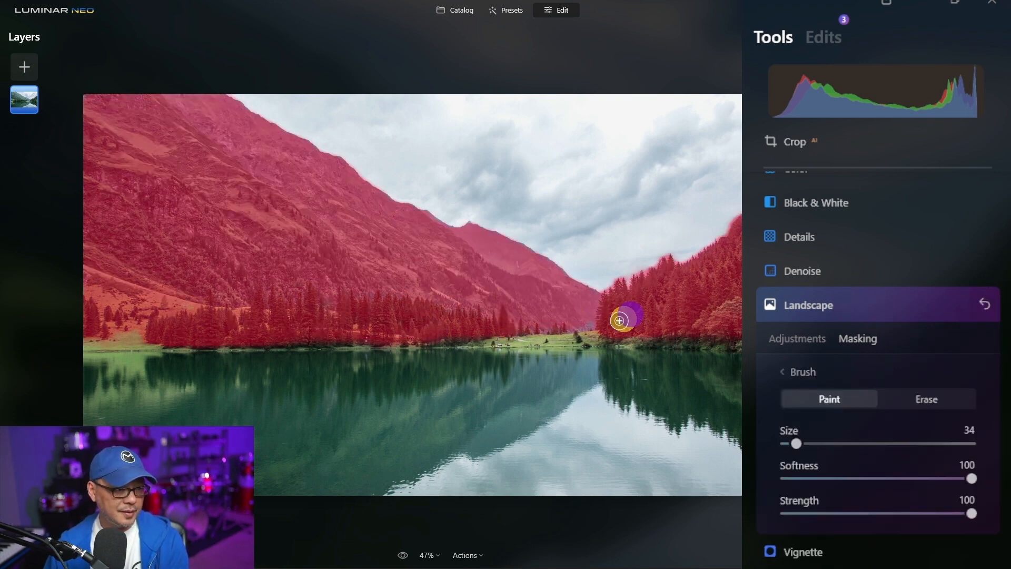